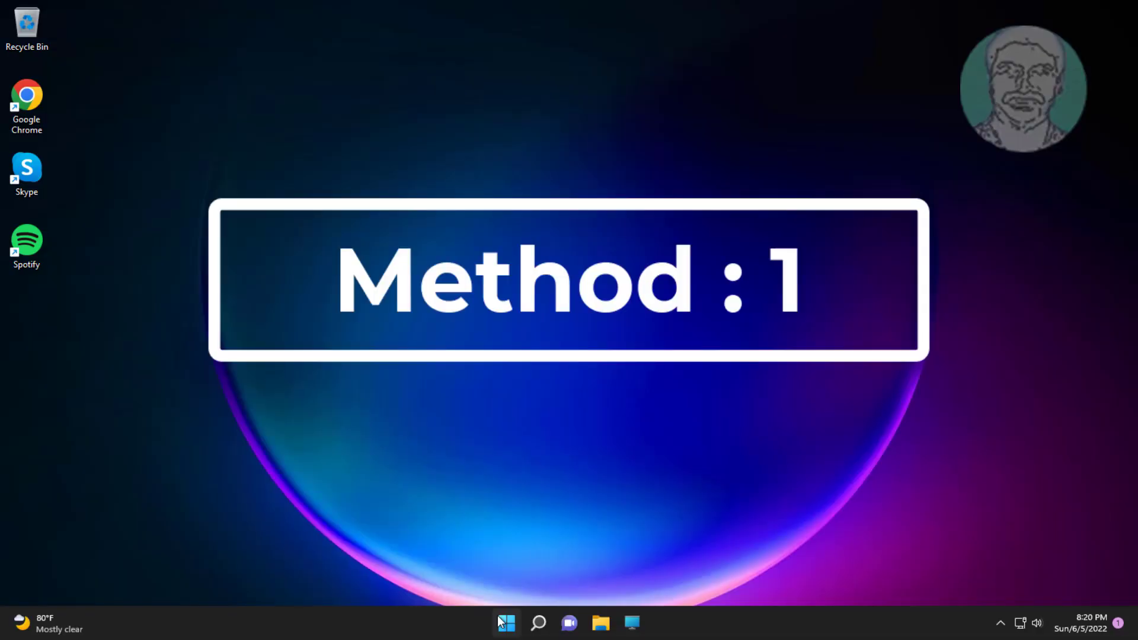
Launch the Settings app from the Start menu
click(506, 622)
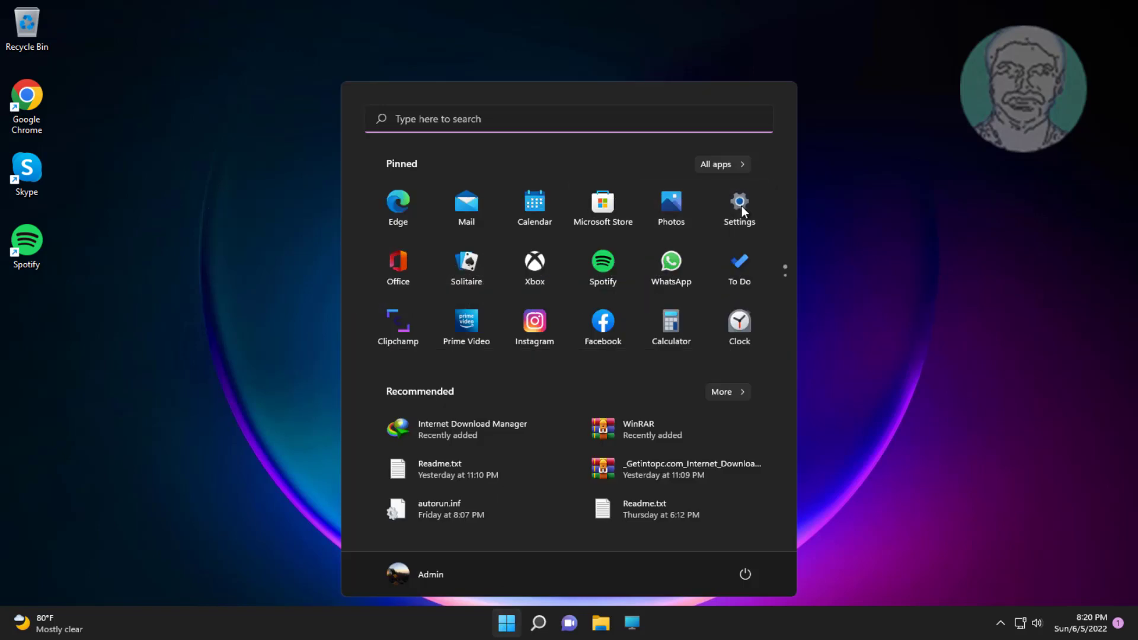
click(738, 204)
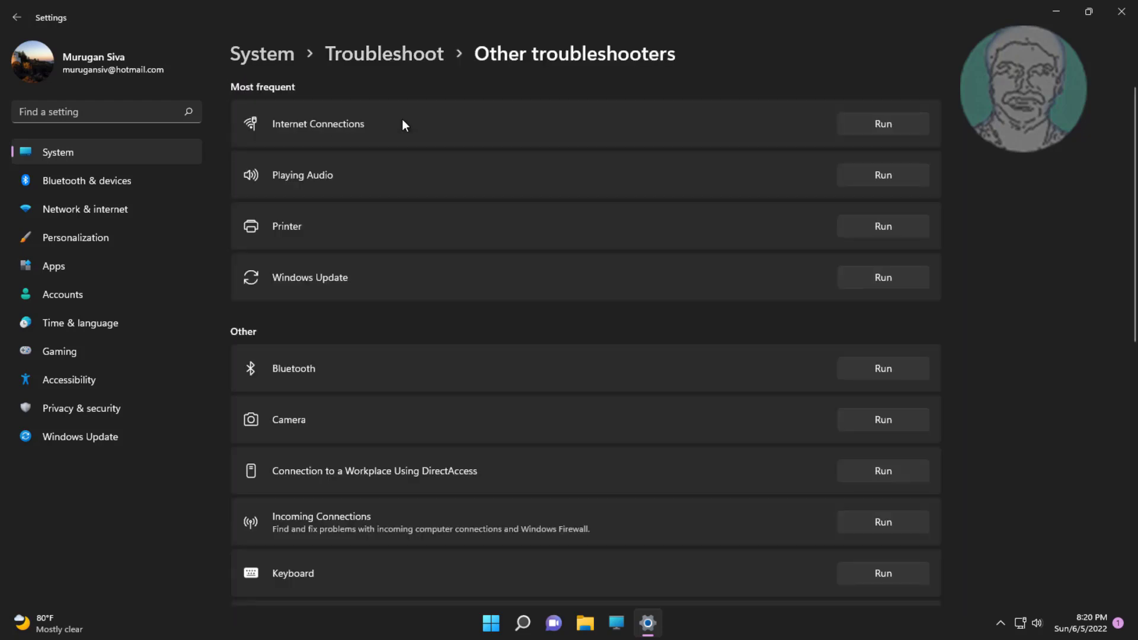
Run the Internet Connections troubleshooter and troubleshoot the connection to the internet
click(882, 124)
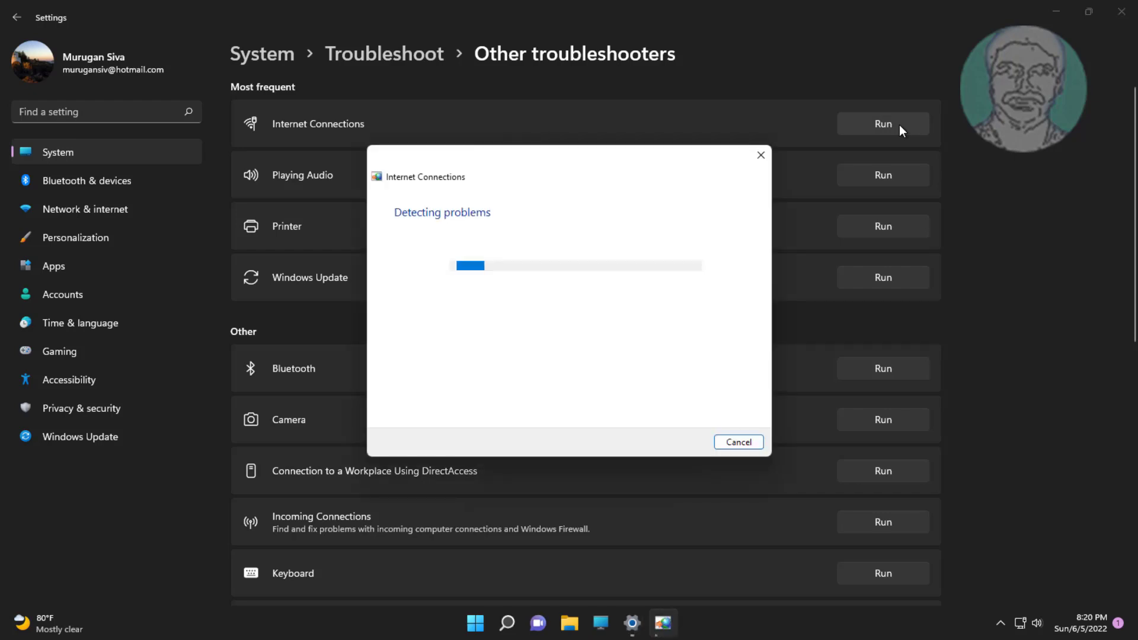
mouse_move(549, 408)
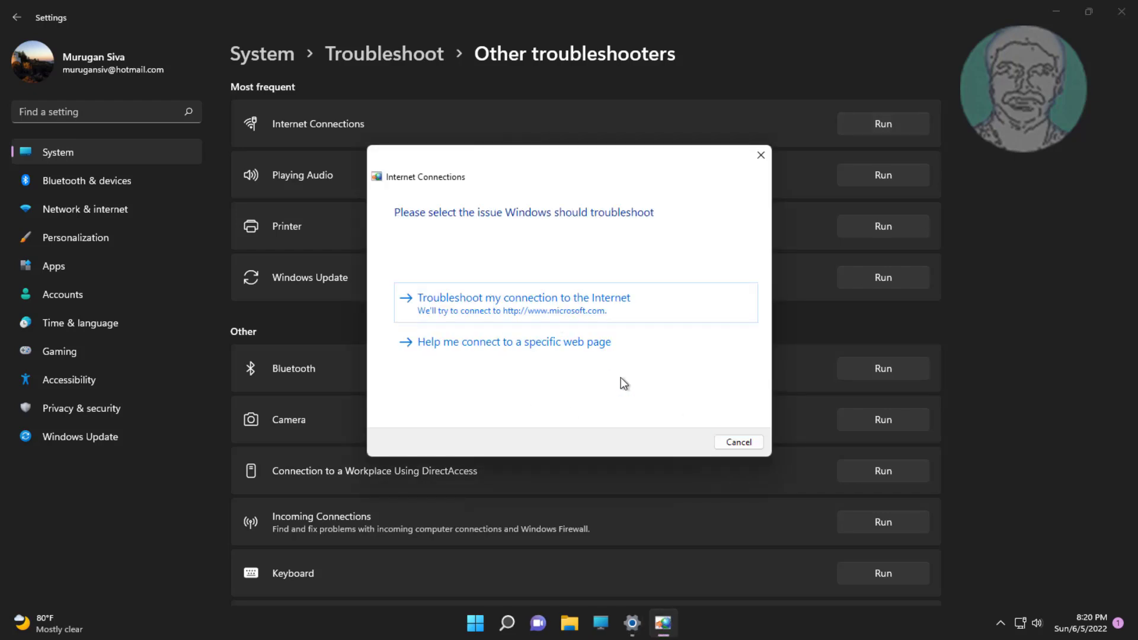
click(520, 298)
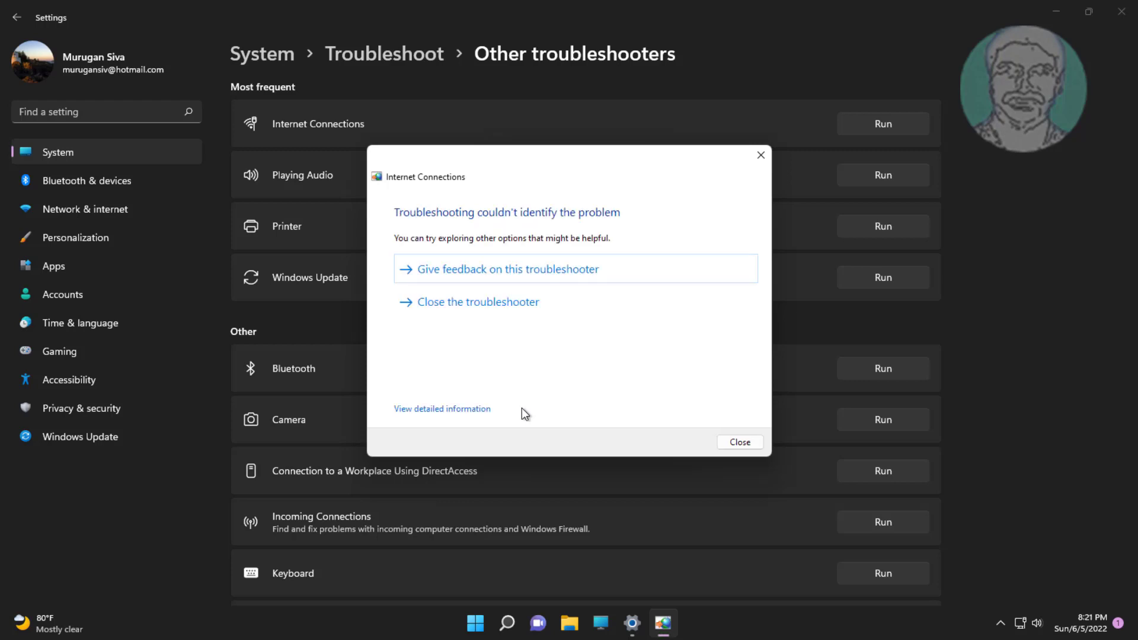
mouse_move(757, 483)
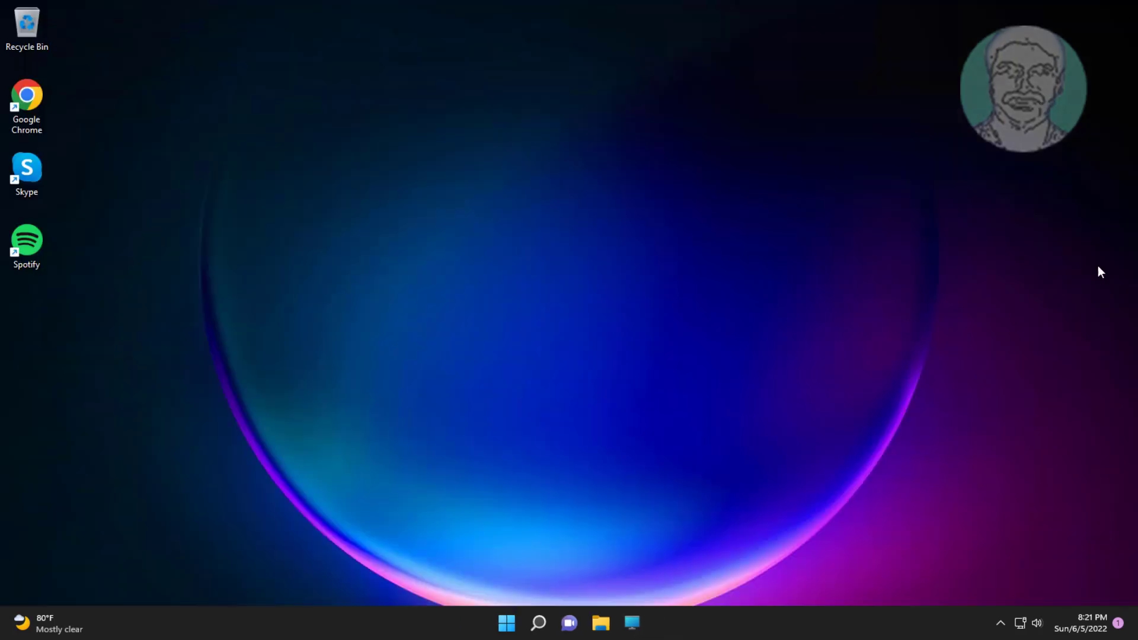
mouse_move(503, 594)
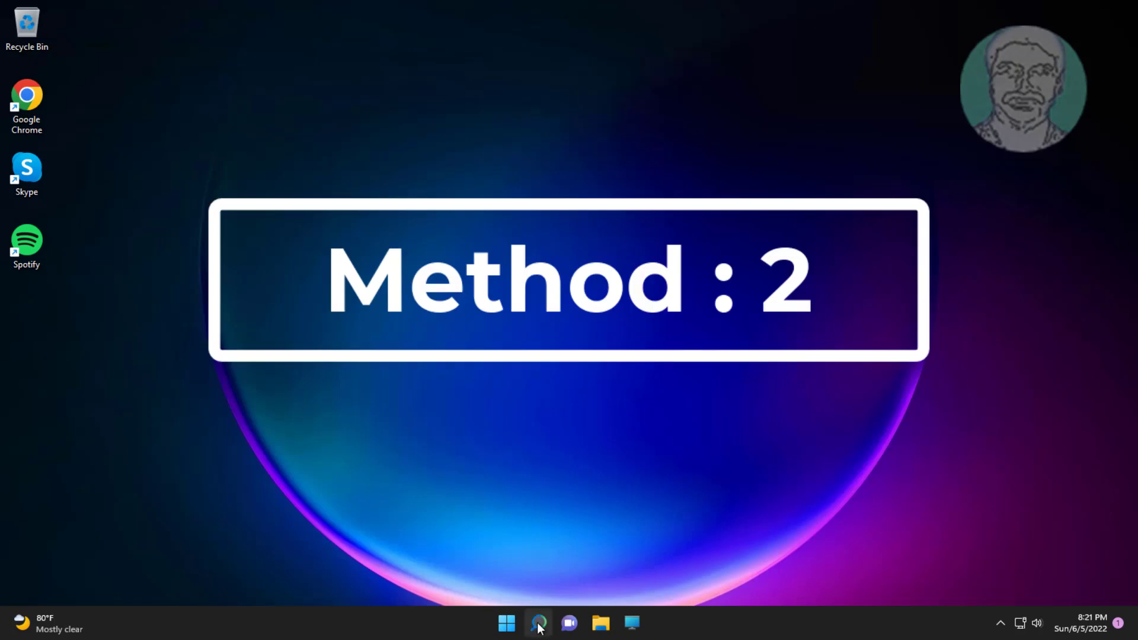
Search for cmd to launch Command Prompt as administrator
click(538, 622)
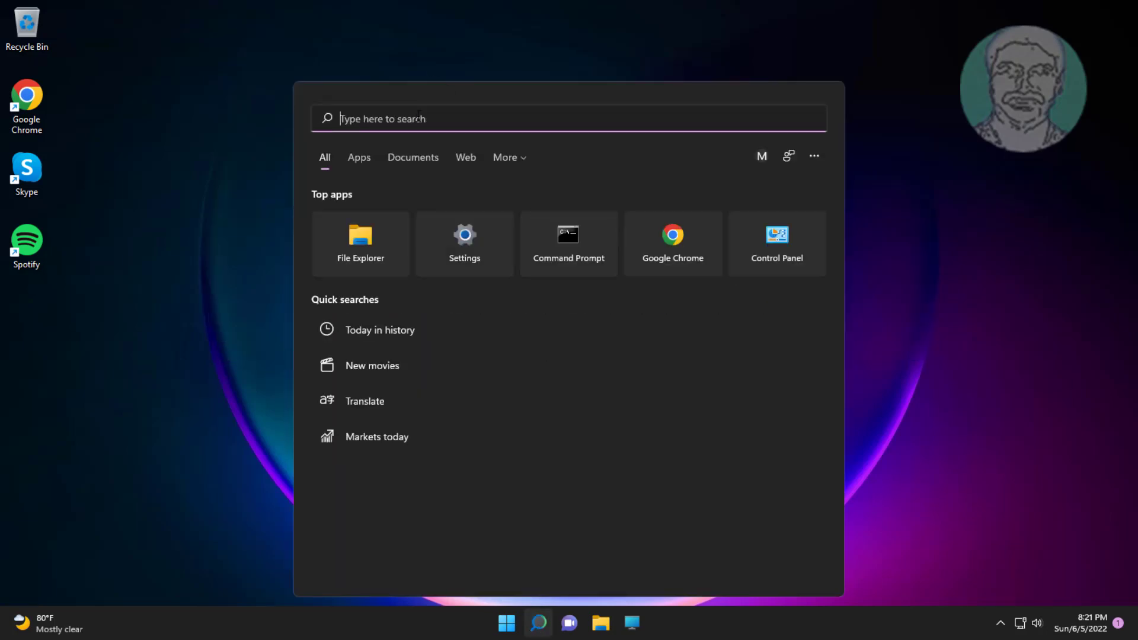
text(cmd)
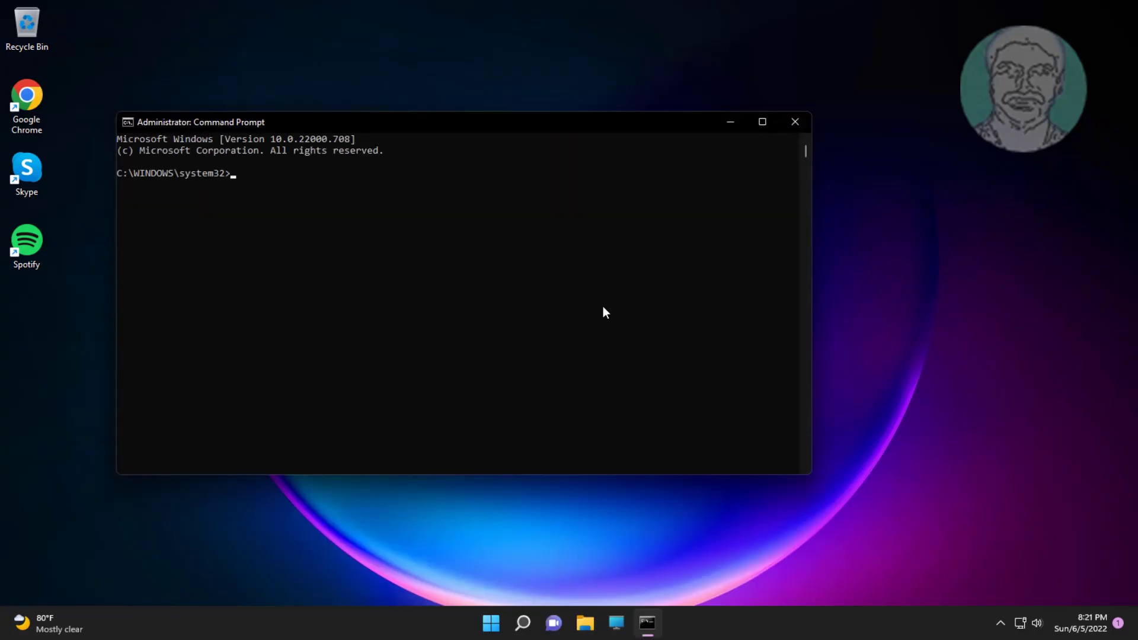
Run ipconfig /flushdns and netsh winsock reset in the admin Command Prompt
text(ipconfig)
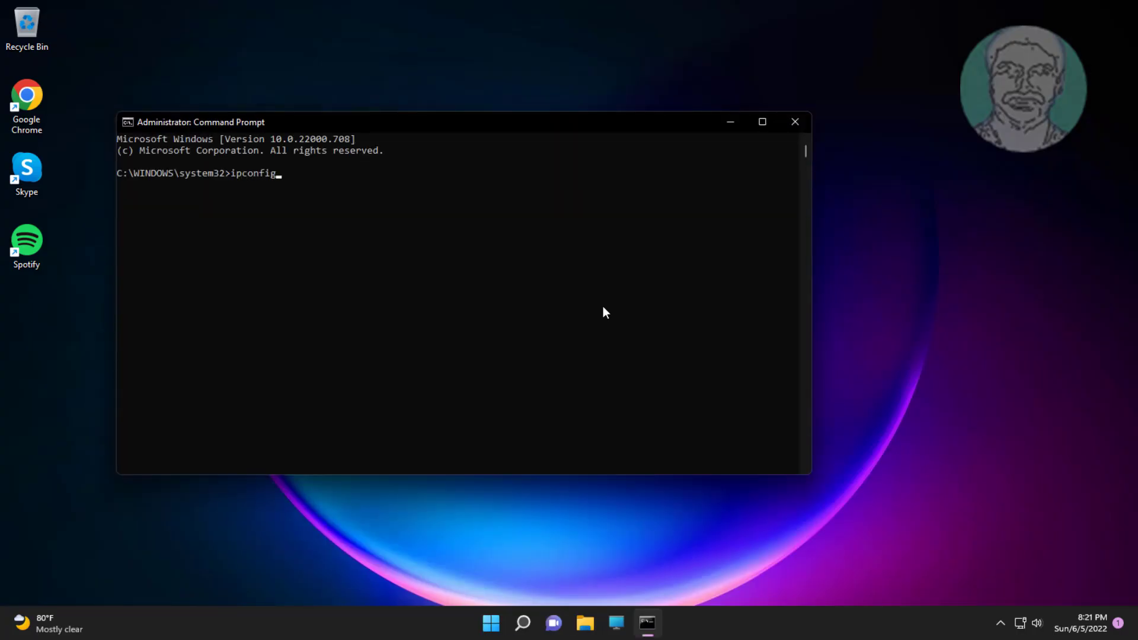
text(/flushdns)
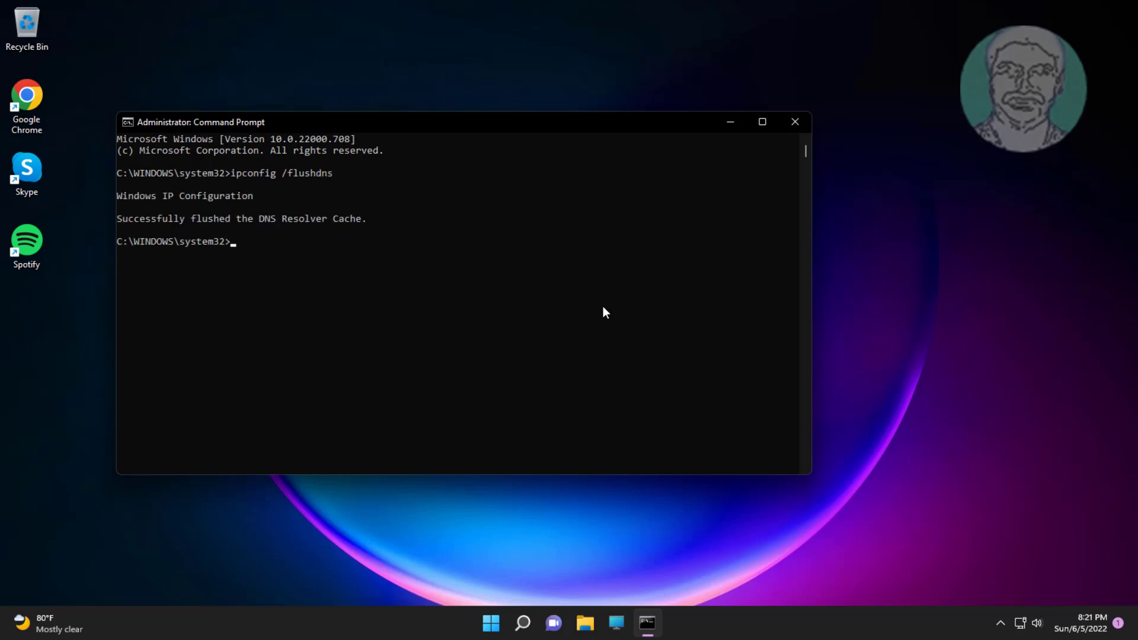
text(nt)
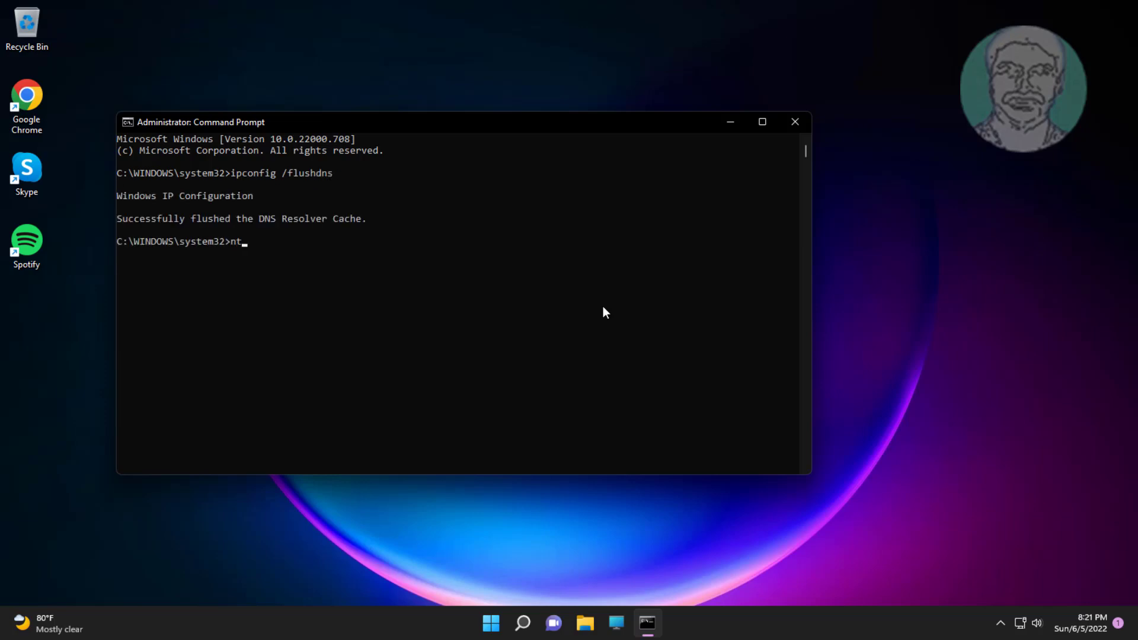
key(backspace)
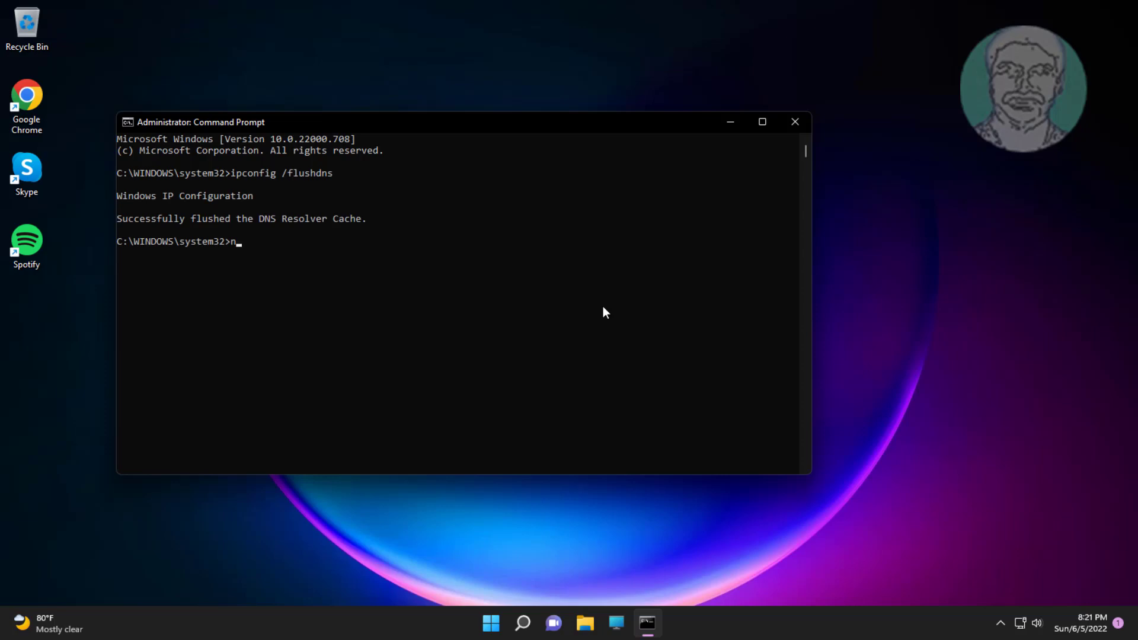
text(etsh win)
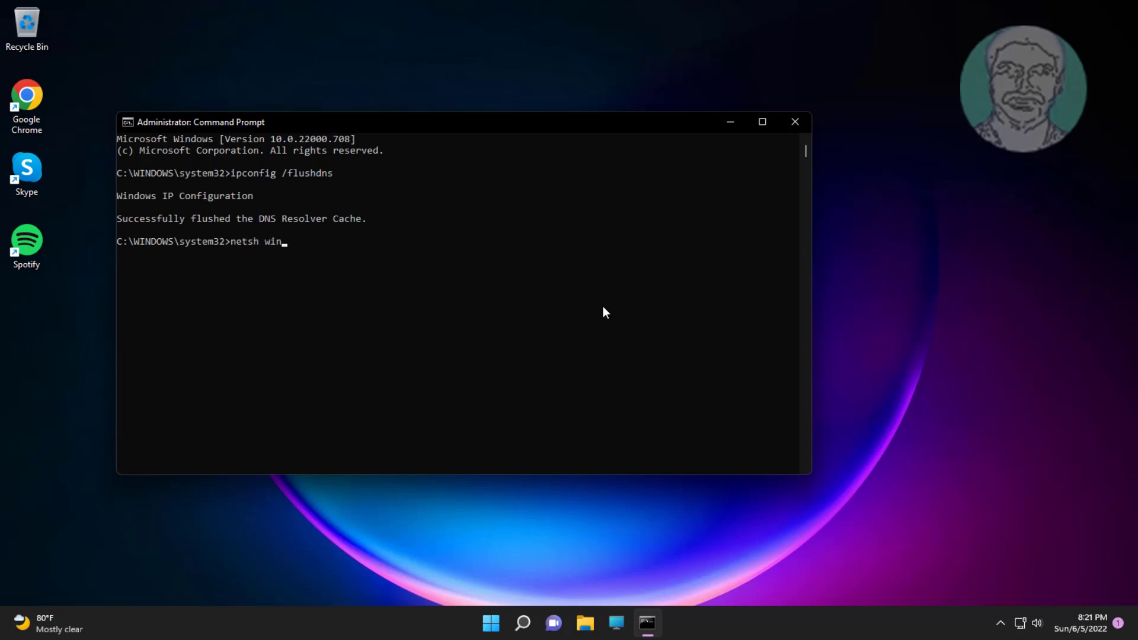
text(sock reset)
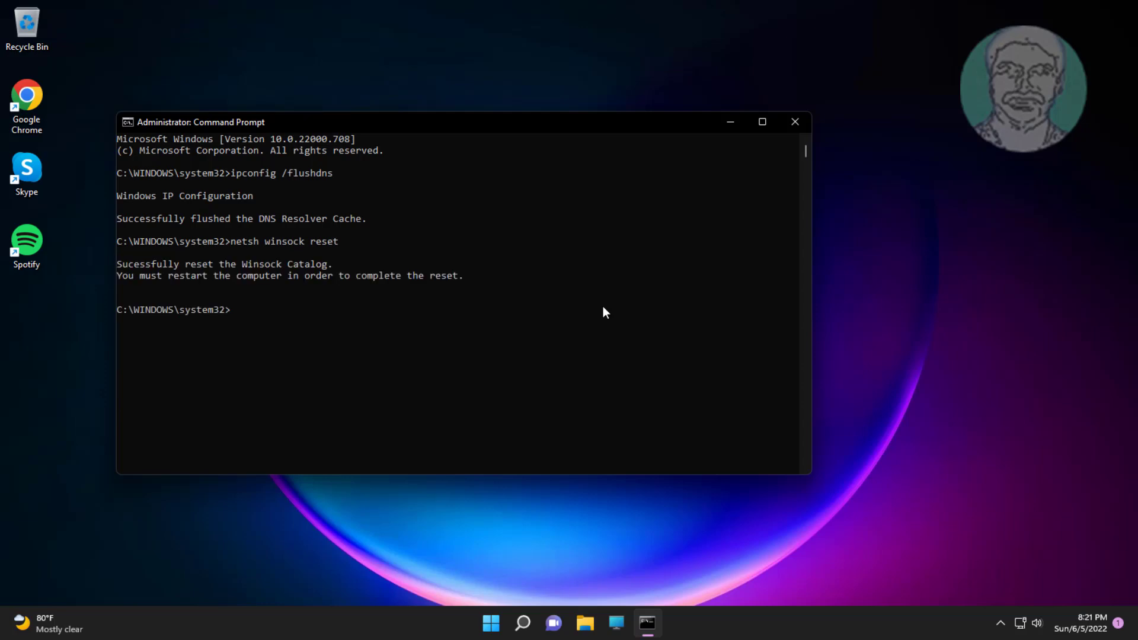
Run netsh int ip reset, then exit the Command Prompt
text(netsh i)
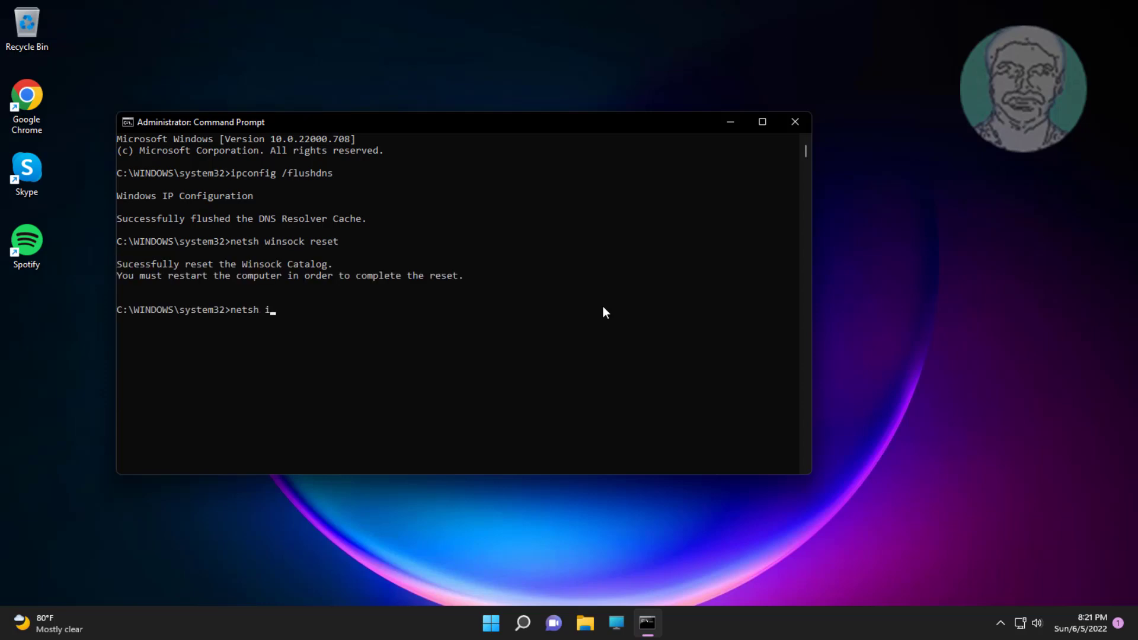
text(nt ip re)
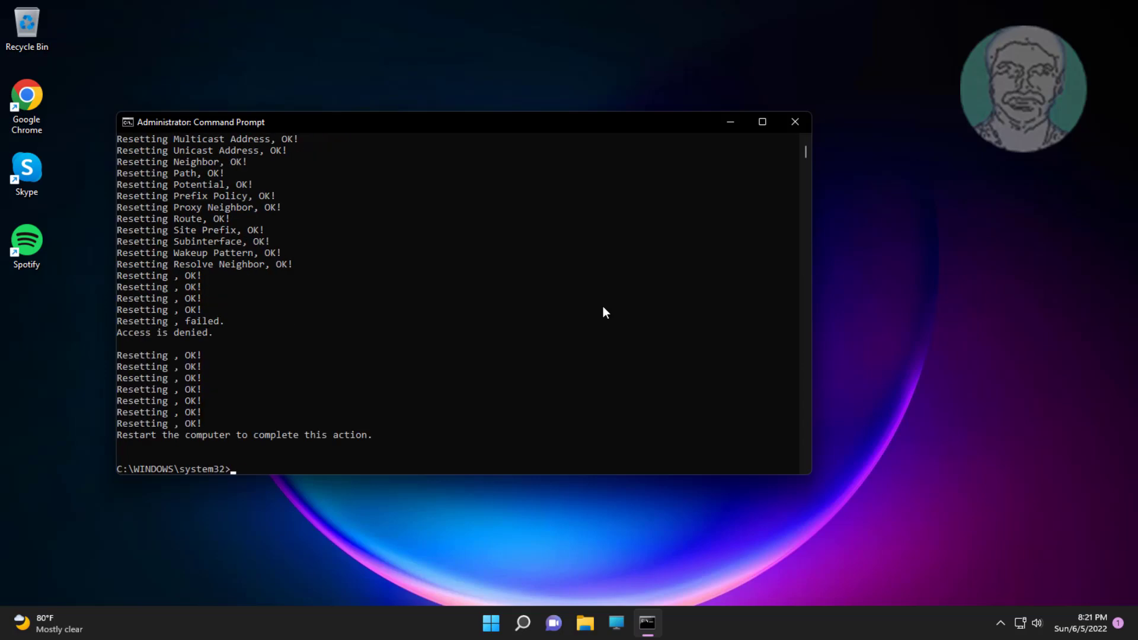
text(ex)
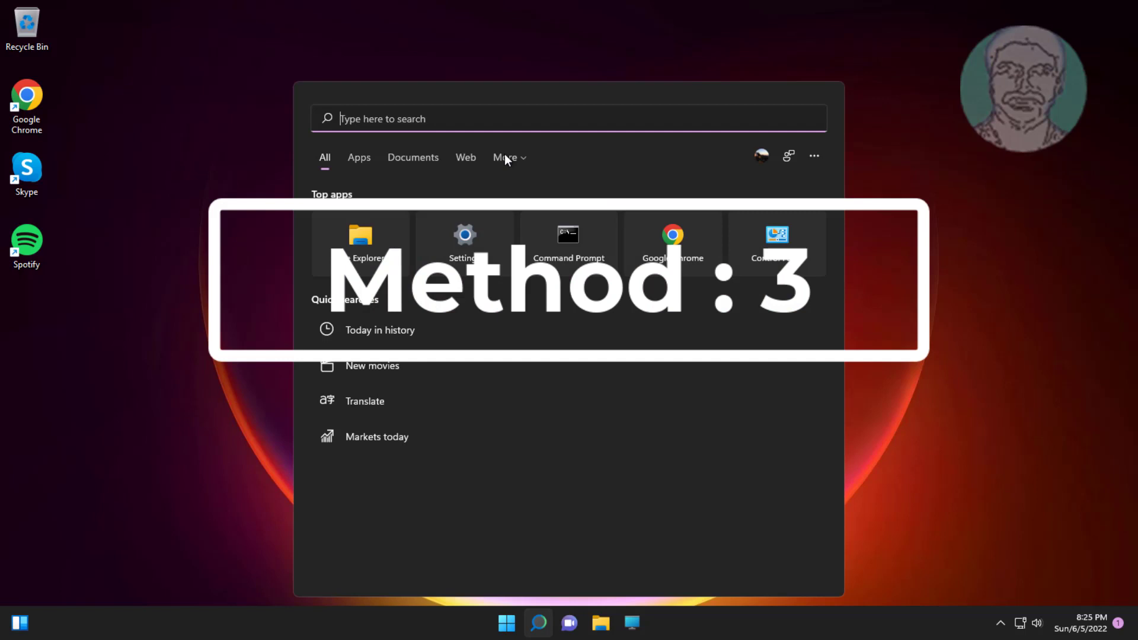
Search for the ncpa.cpl network connections Control Panel item
text(ncpa.cpl)
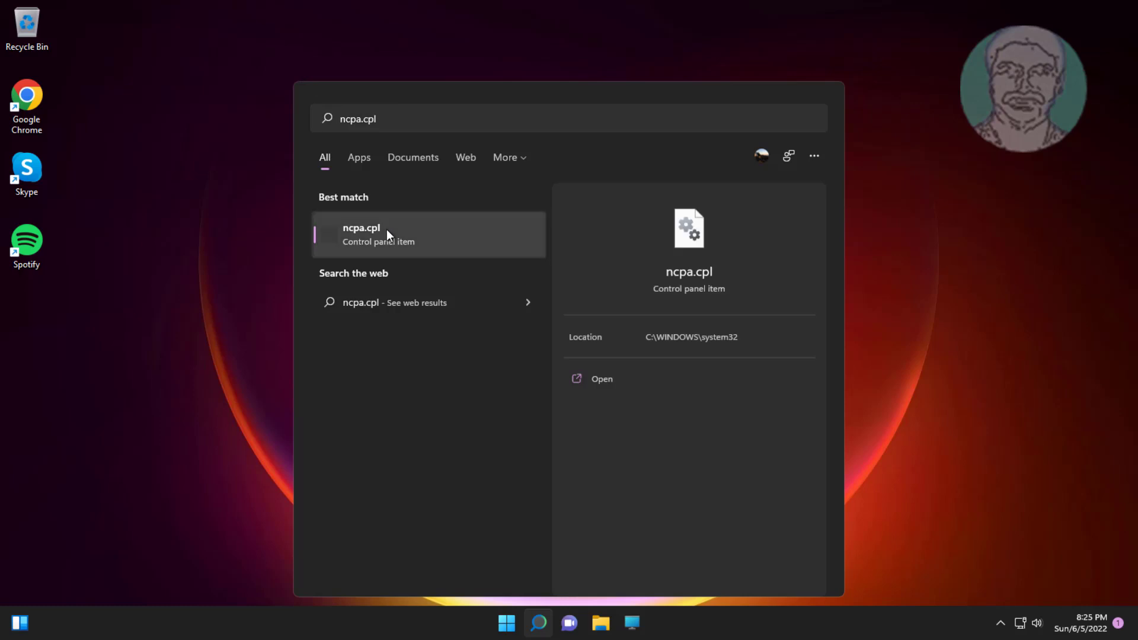
mouse_move(376, 241)
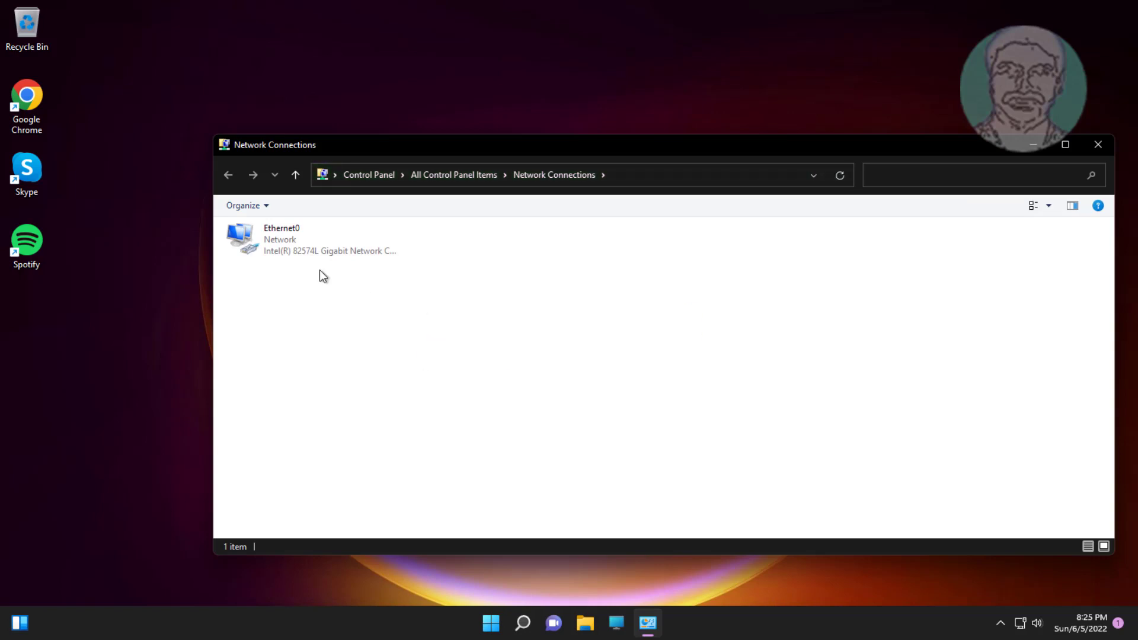
Reach the Internet Protocol Version 4 properties of the Ethernet0 connection
click(311, 238)
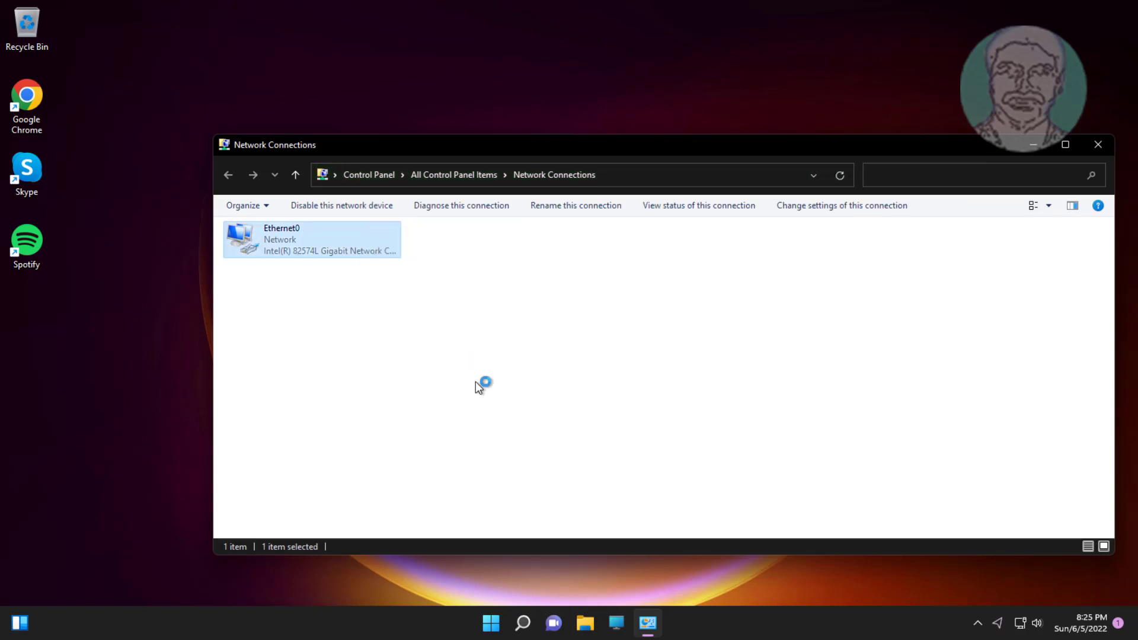
double_click(311, 240)
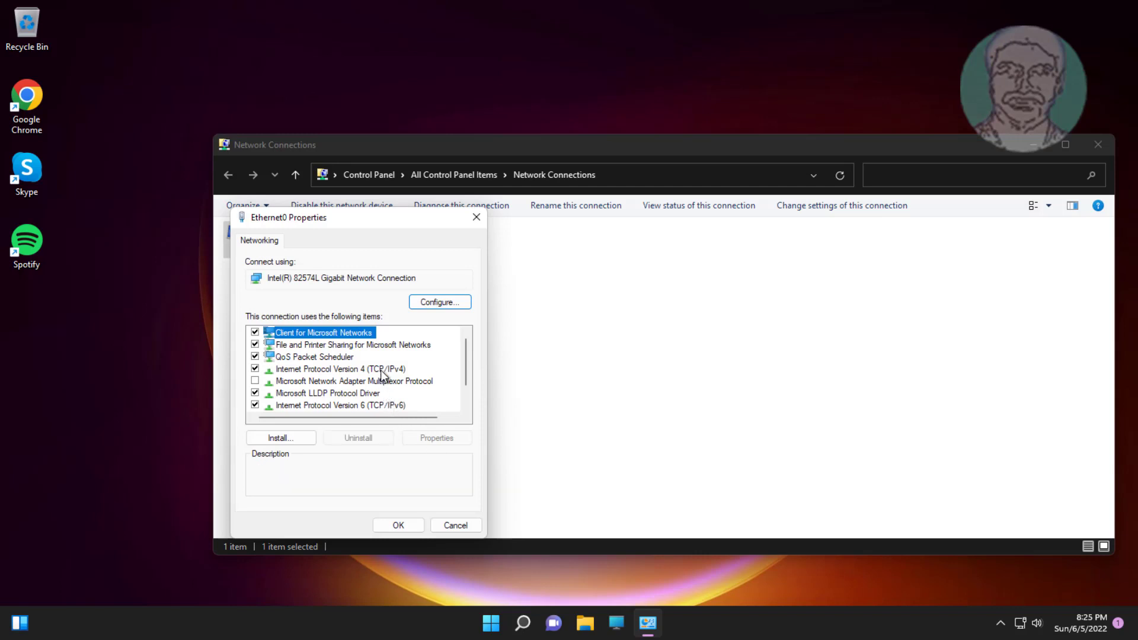
double_click(341, 369)
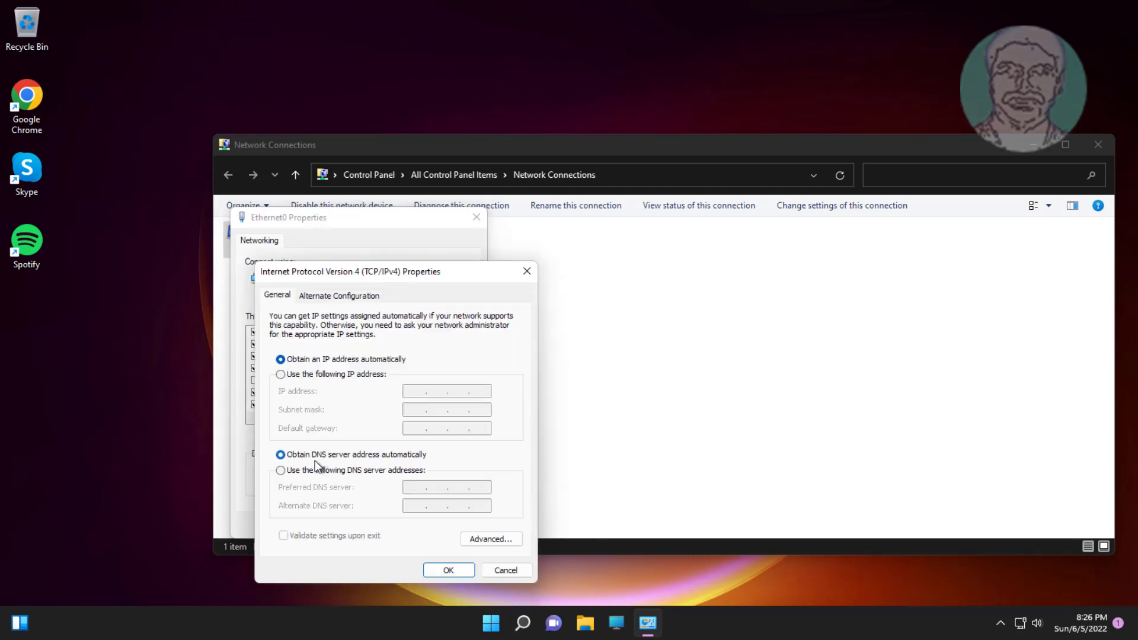
Set Ethernet0's DNS servers manually to 8.8.8.8 and 8.8.4.4 and apply with OK
click(280, 471)
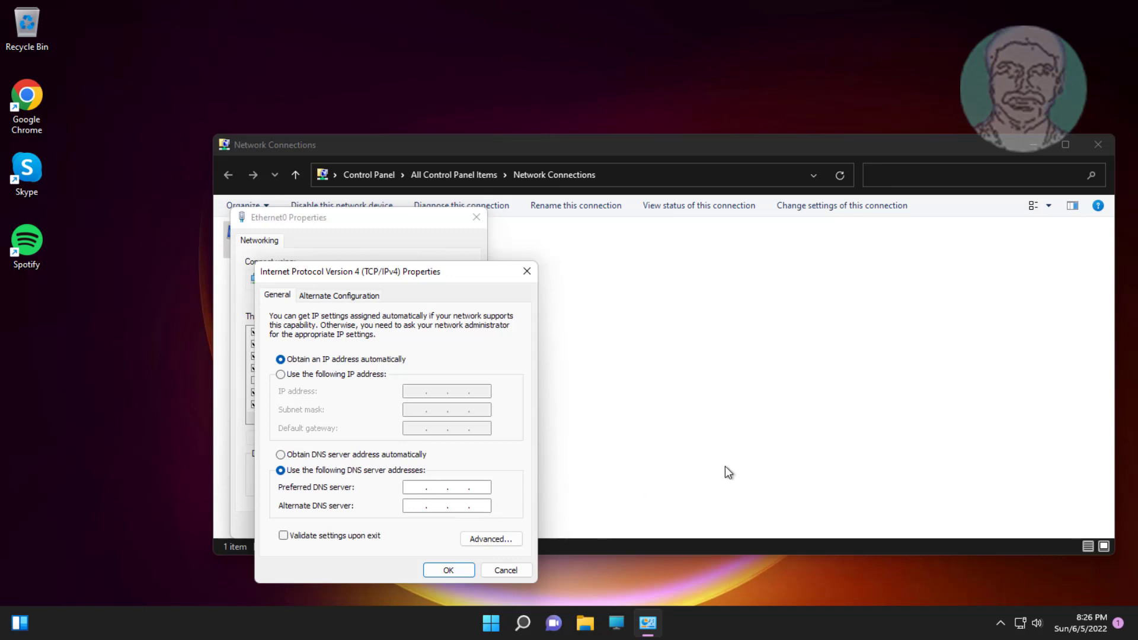
text(8.8.8.)
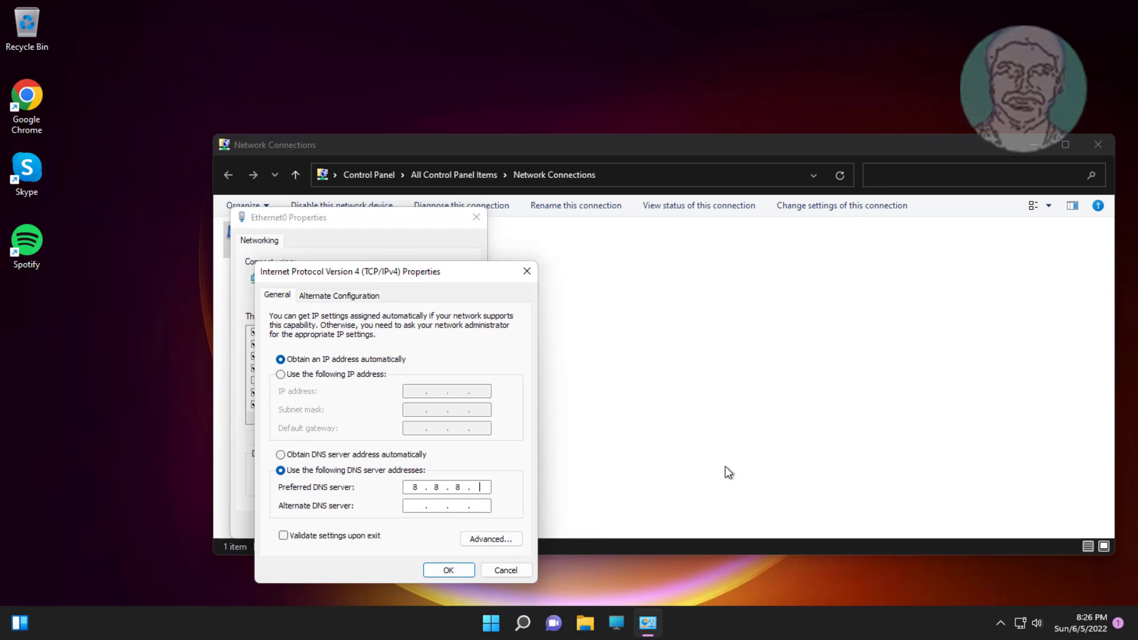
text(8)
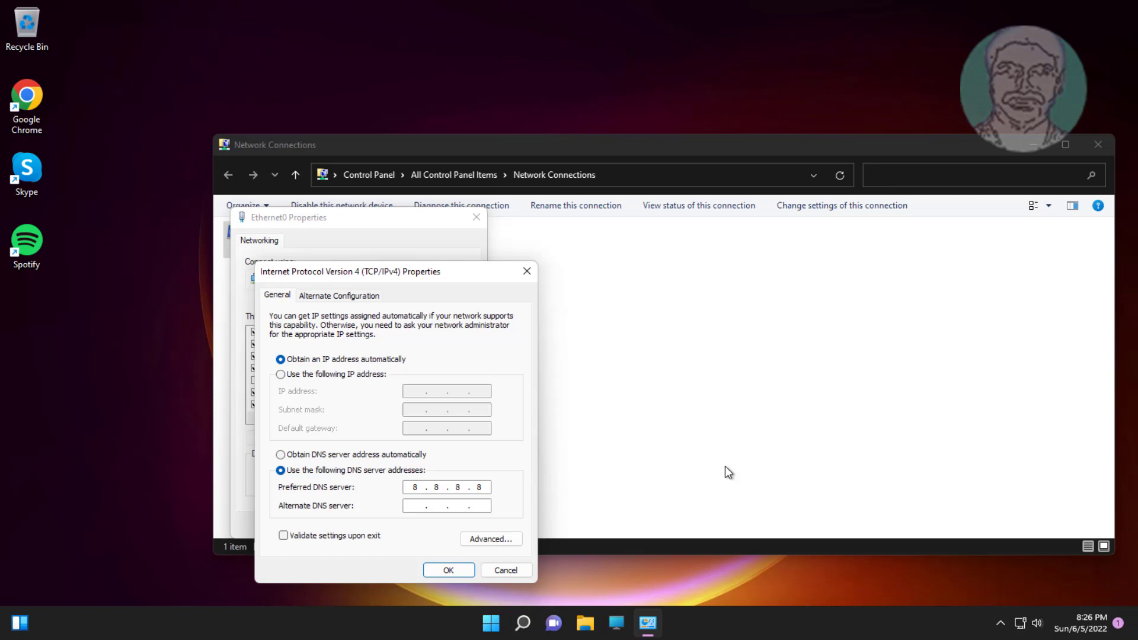
click(428, 505)
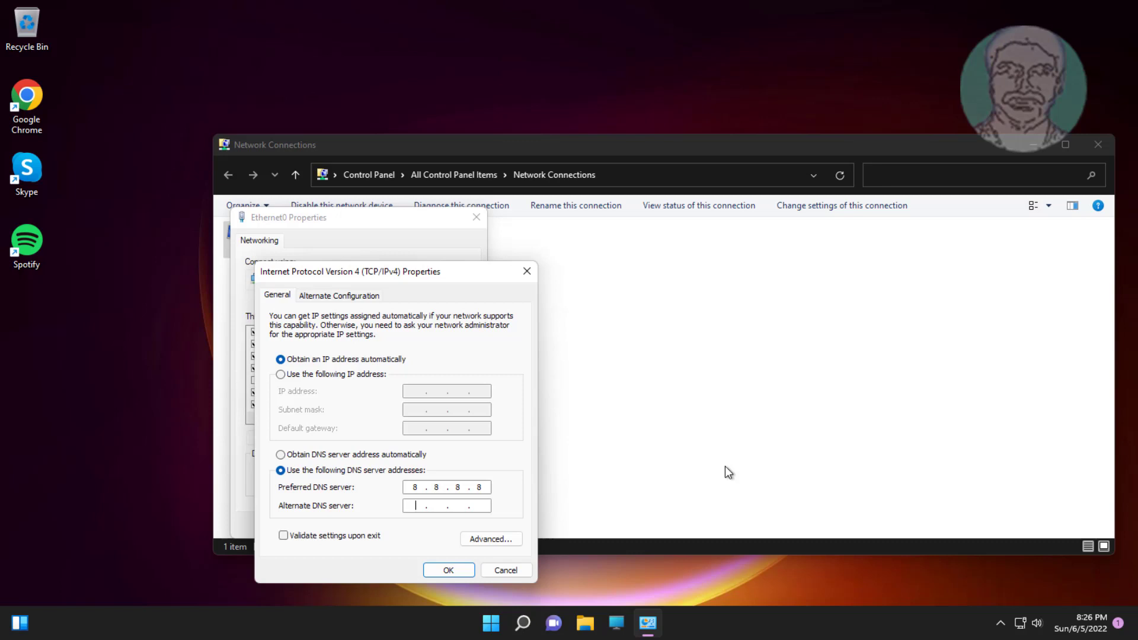
text(8.8)
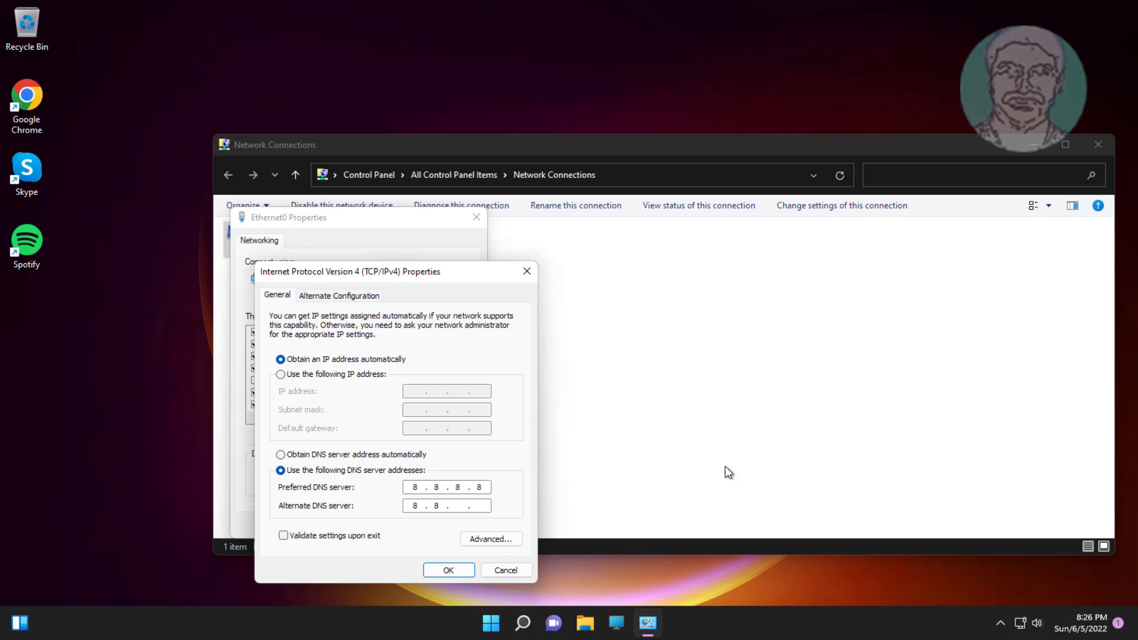
text(4)
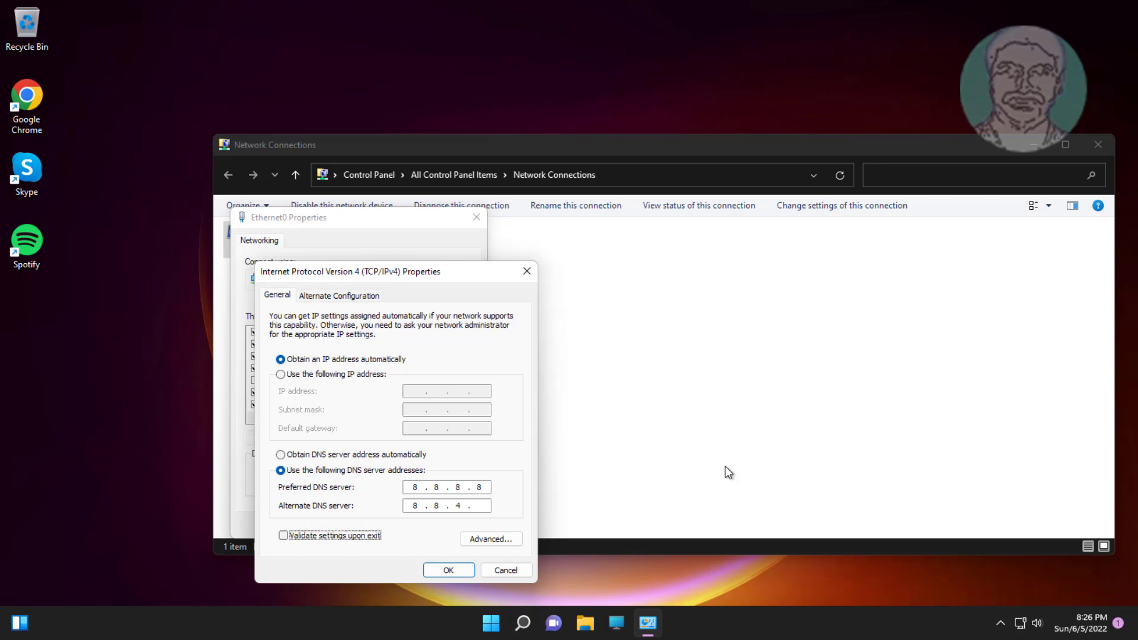
mouse_move(490, 506)
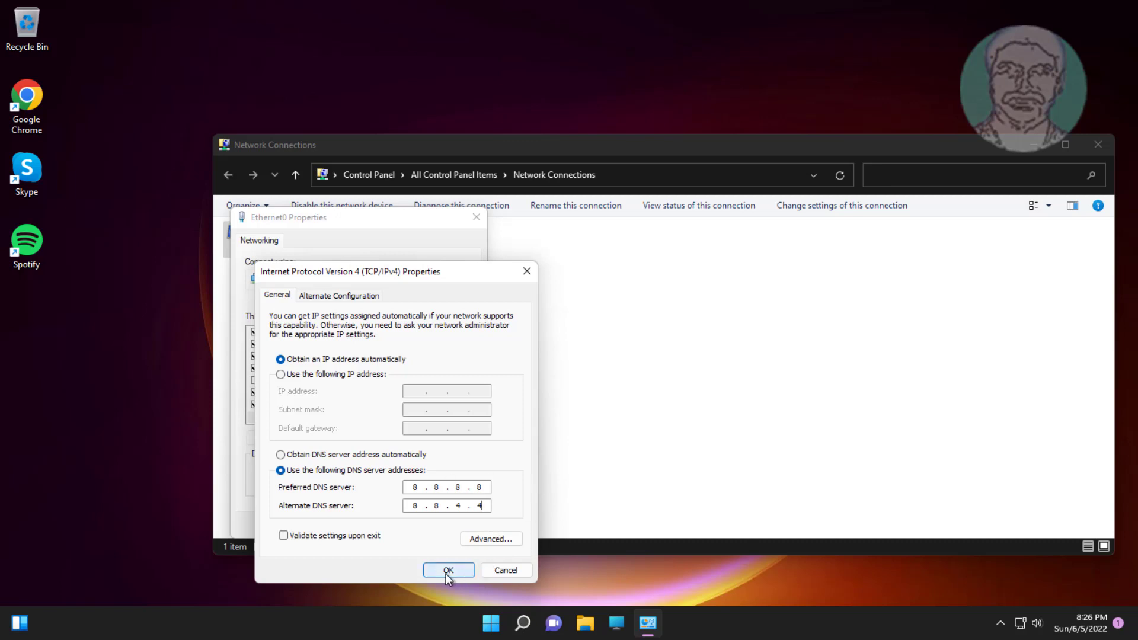
click(448, 571)
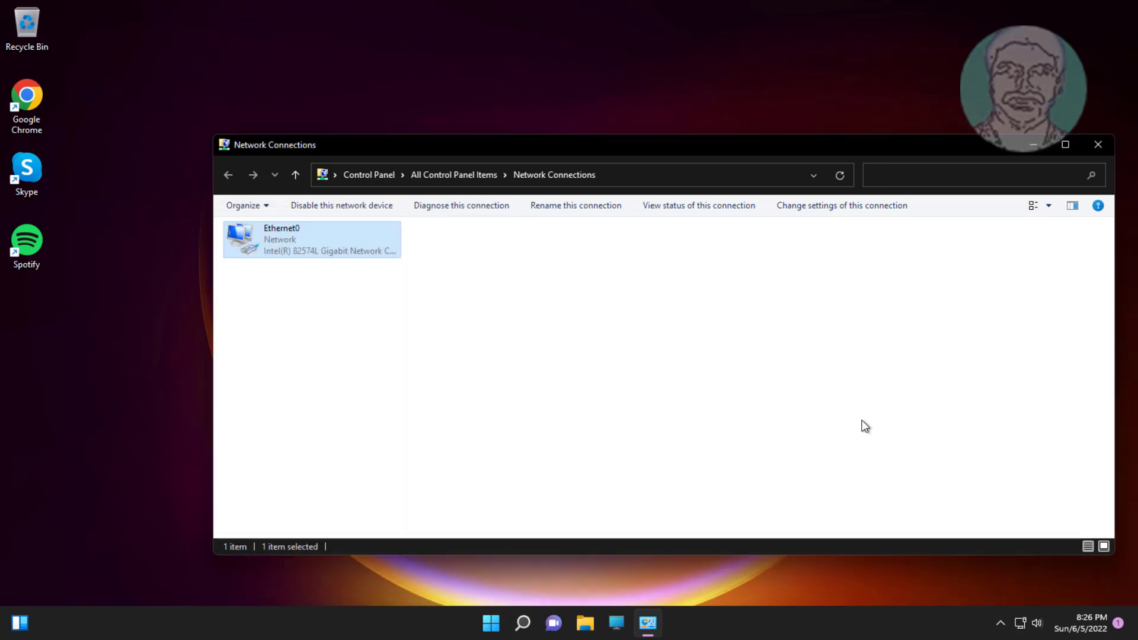
Close Network Connections and bring up the Start system tools menu for Device Manager
click(1097, 145)
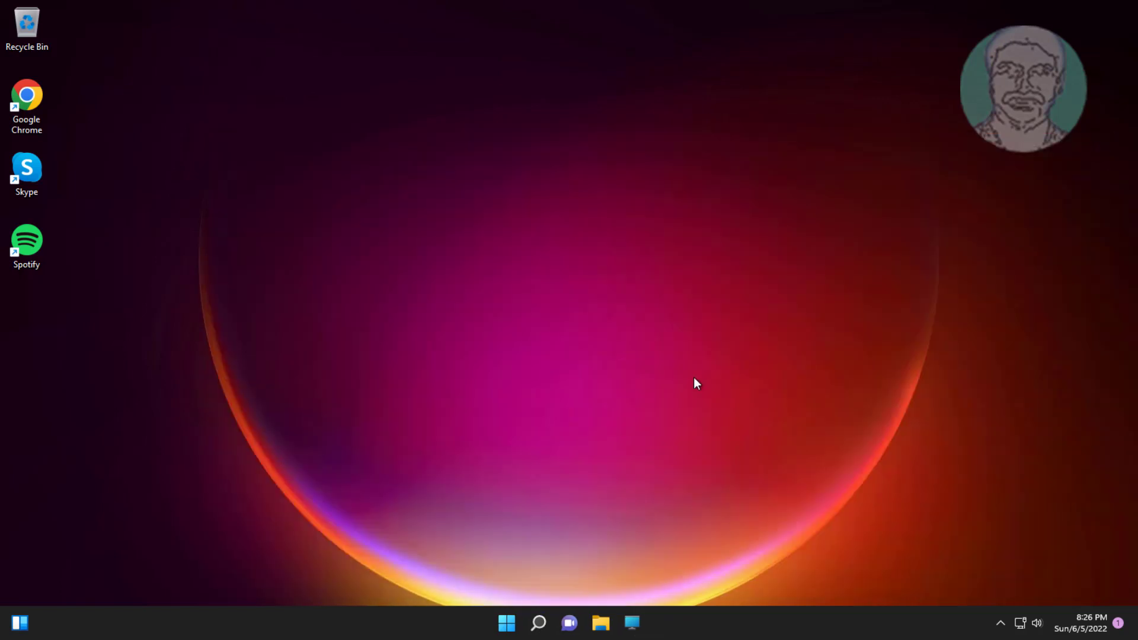
right_click(506, 622)
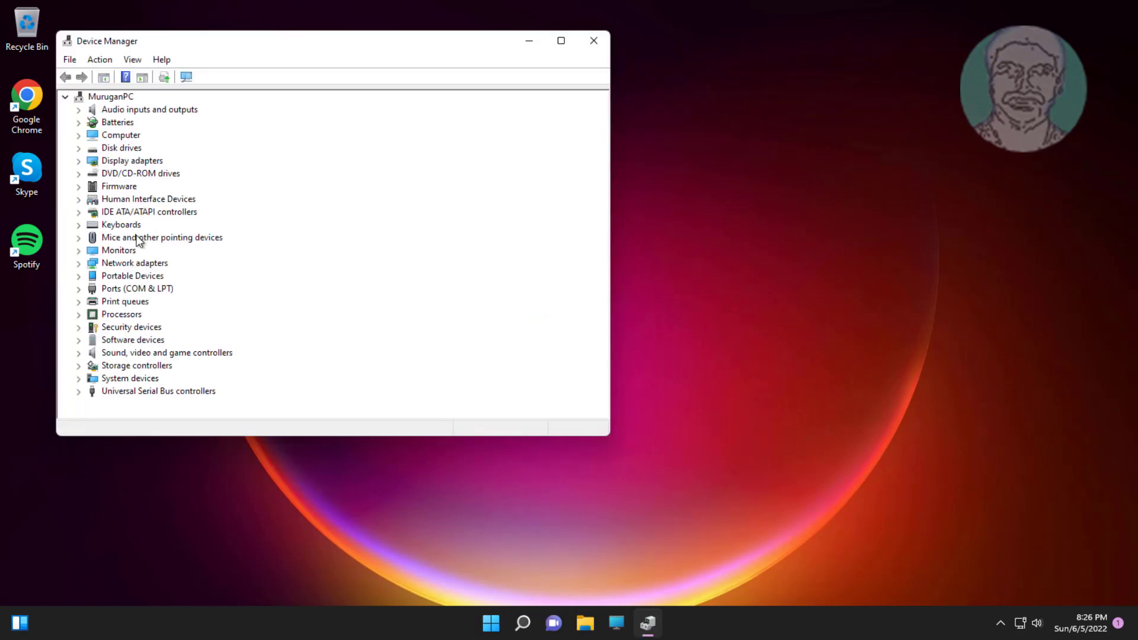
Update the Intel 82574L network adapter driver via automatic search; best driver already installed
click(79, 263)
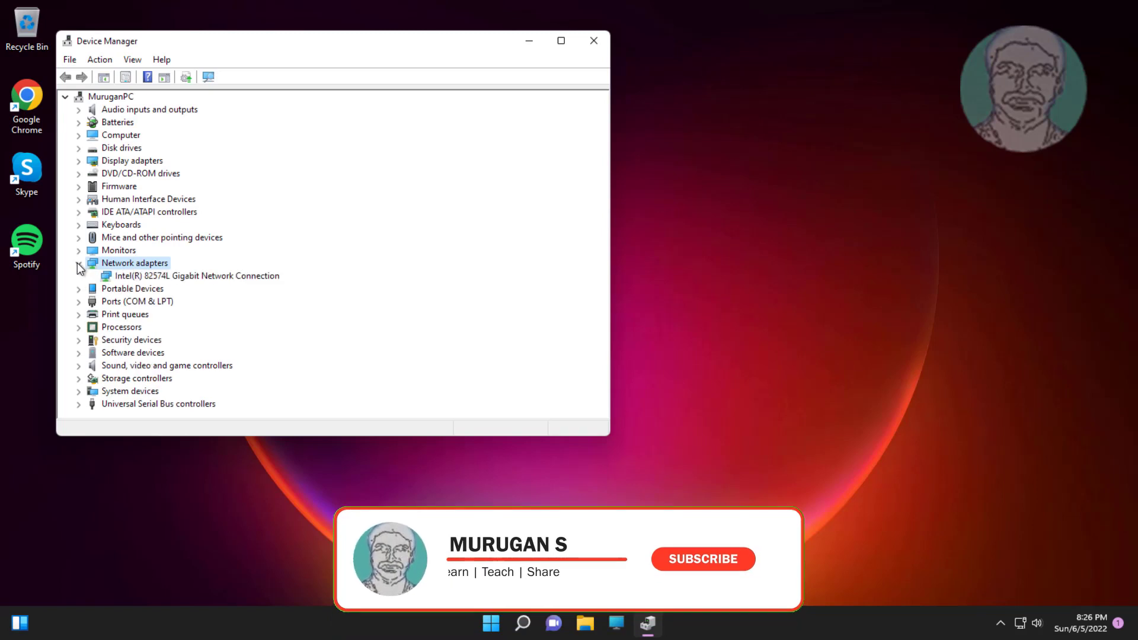
right_click(192, 275)
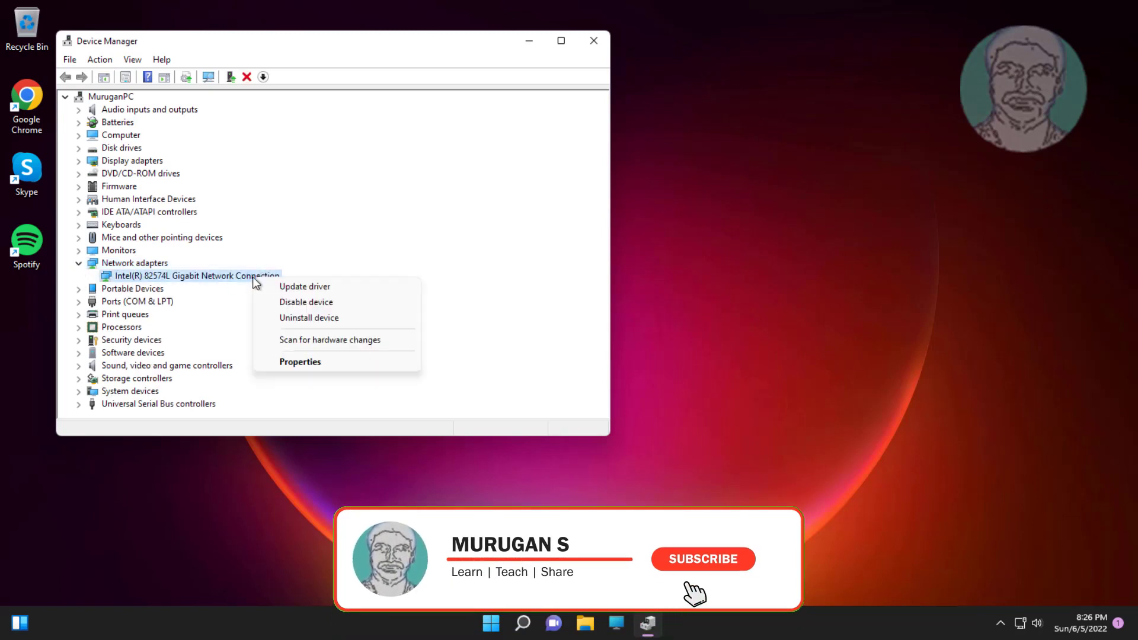
click(305, 286)
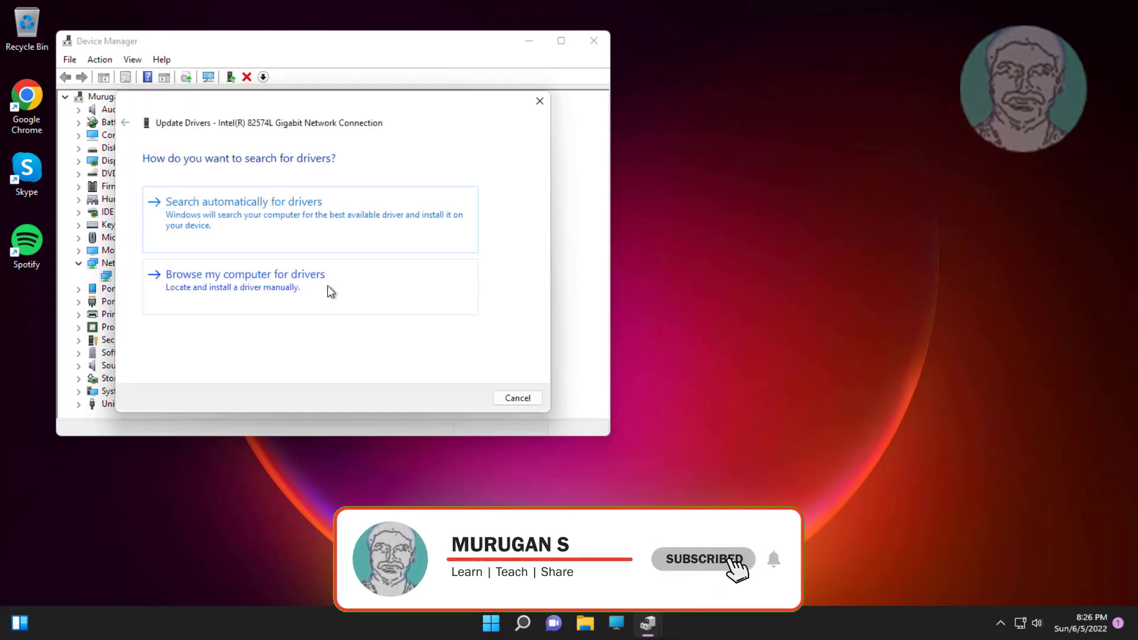
click(243, 202)
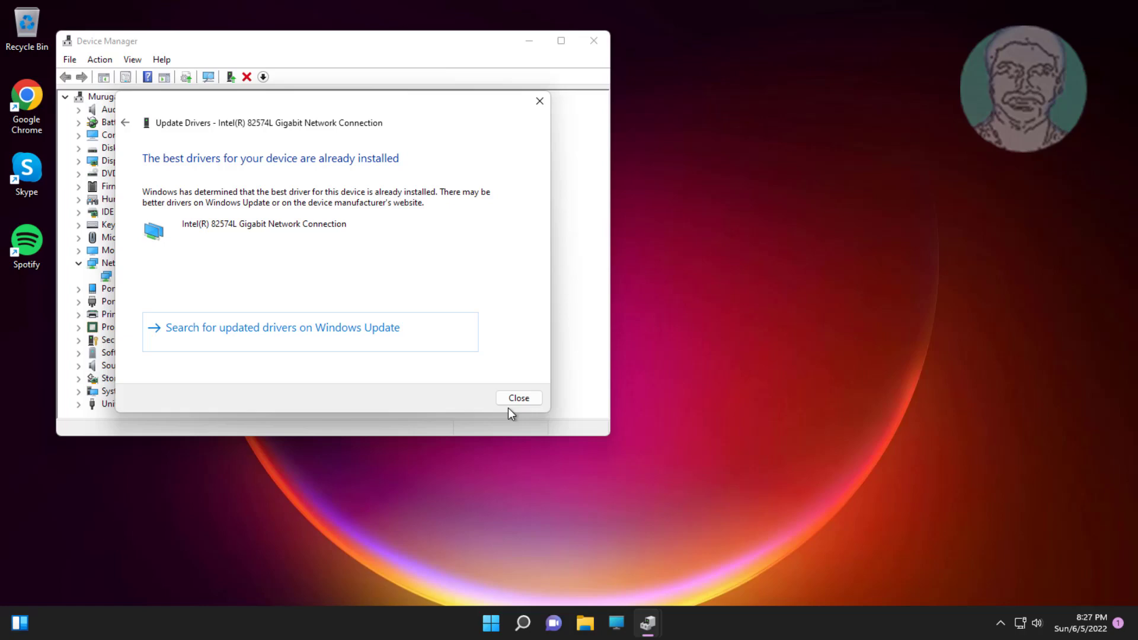
click(518, 398)
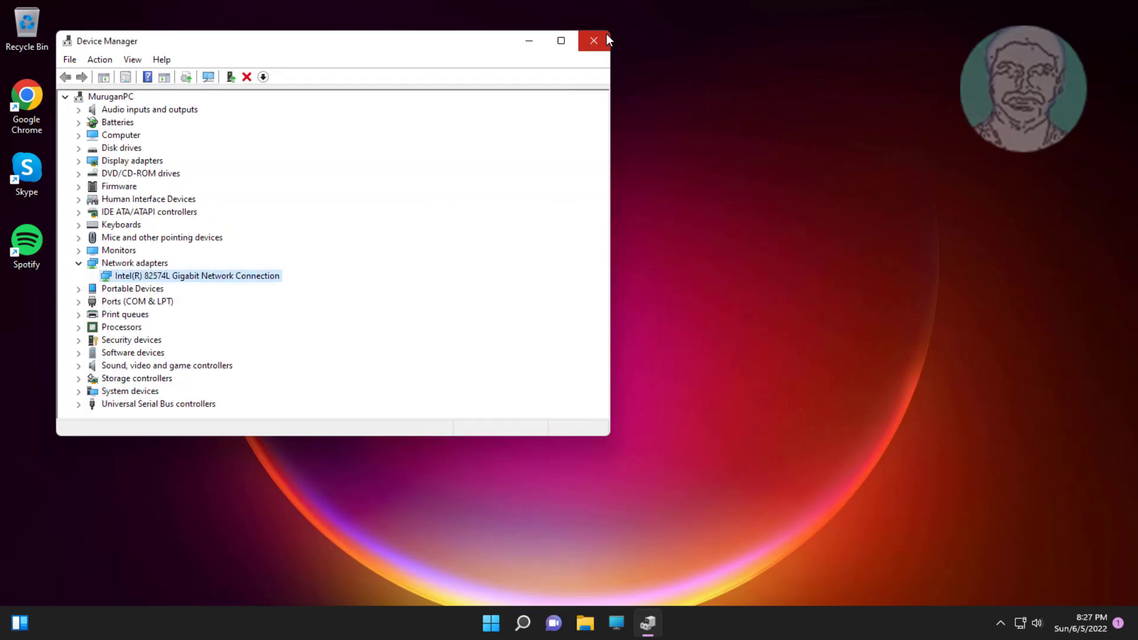